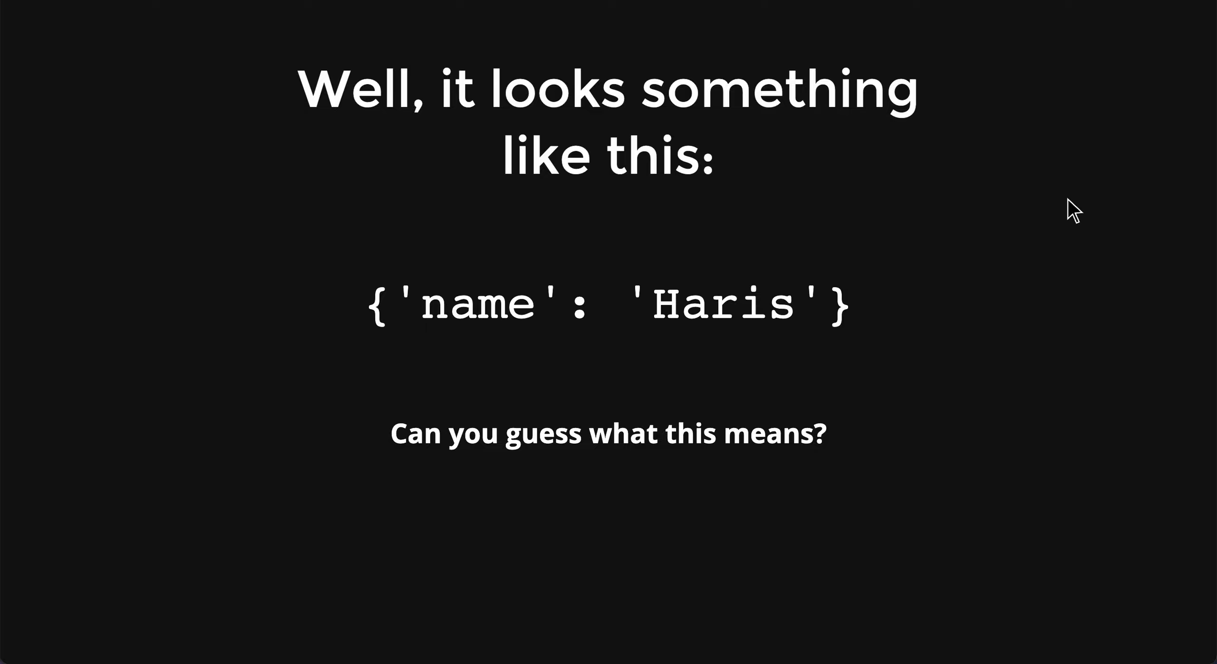
pyautogui.moveTo(1062, 115)
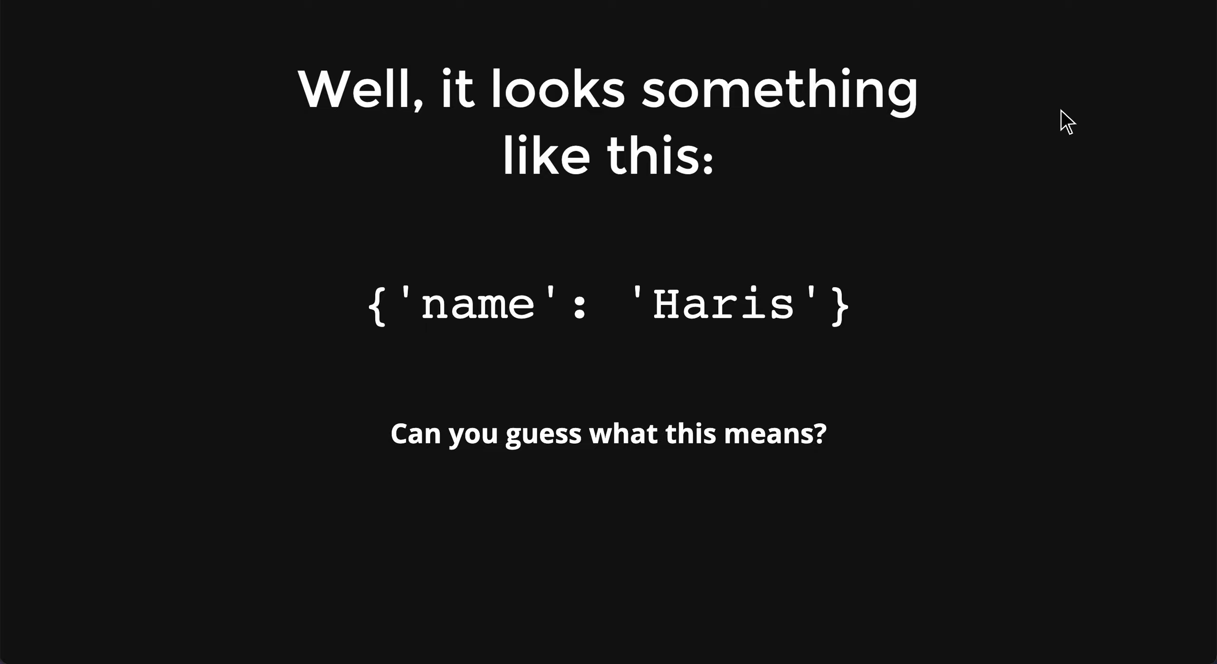